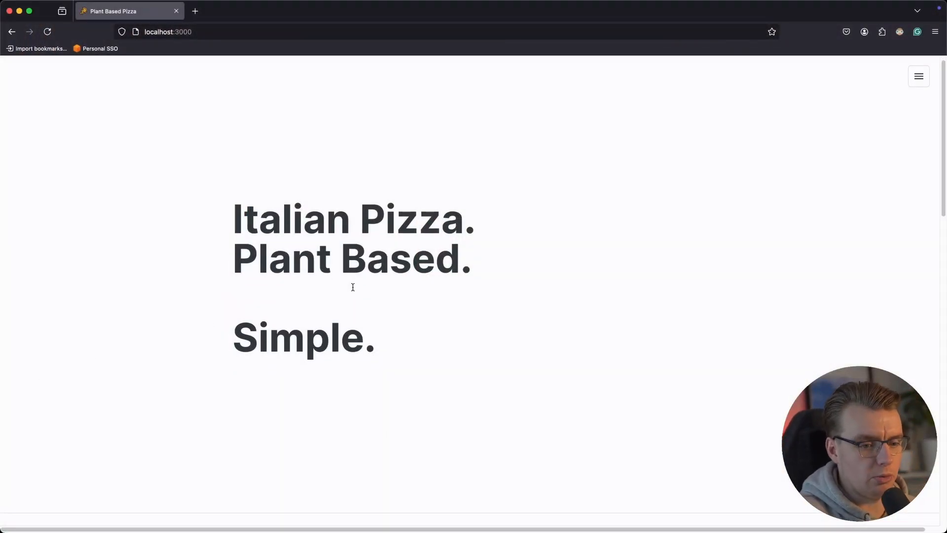
# Scroll the localhost:3000 home page down to the five pizza cards with names and prices
pyautogui.scroll(-3)
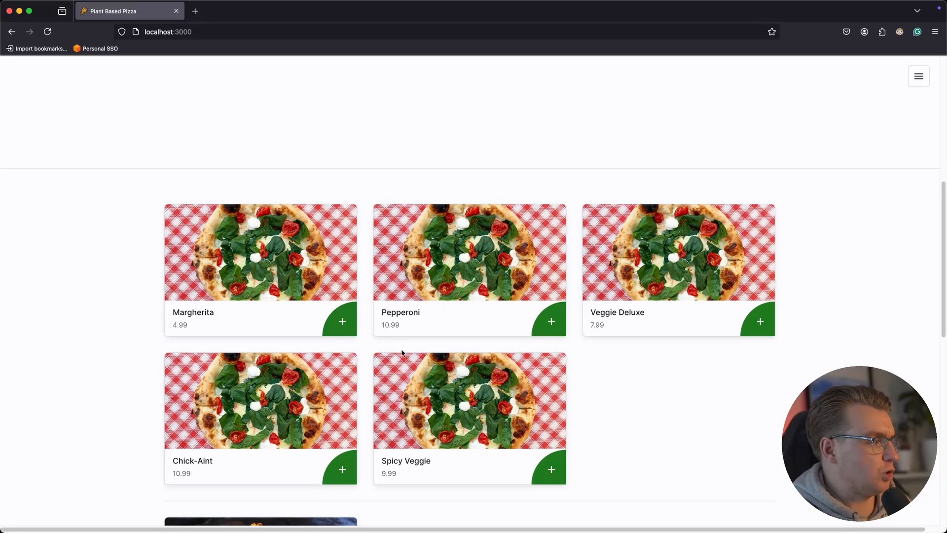
pyautogui.scroll(-3)
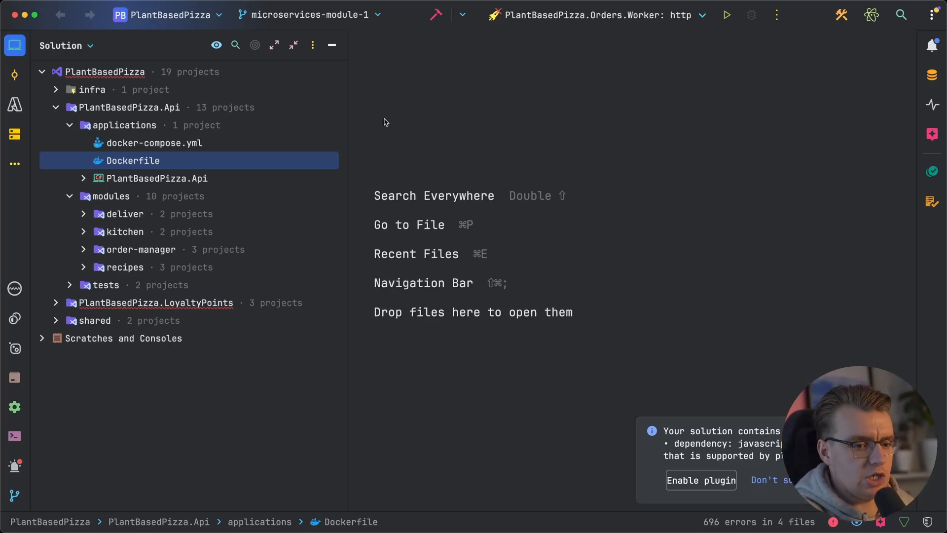
pyautogui.moveTo(374, 115)
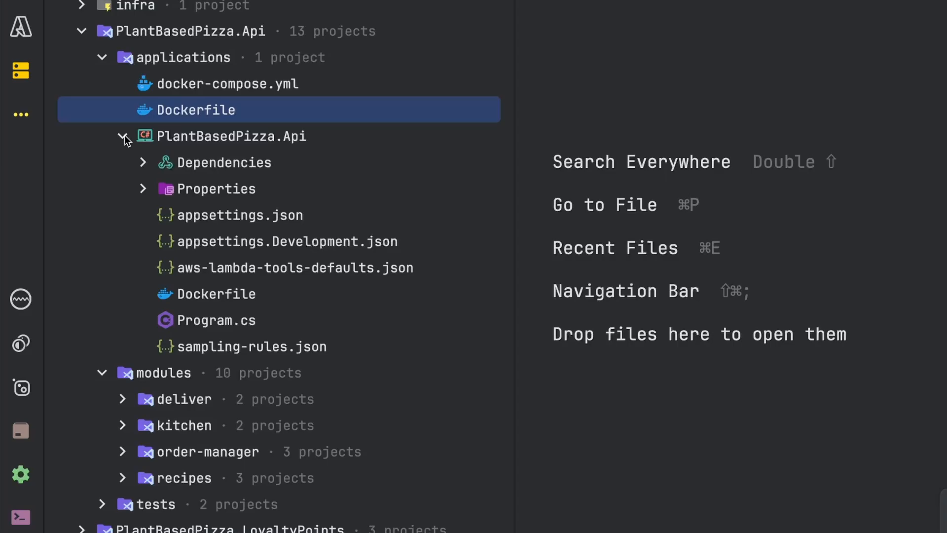
# Collapse the Api project and look through the kitchen, recipes and Deliver.Core module projects
pyautogui.click(124, 136)
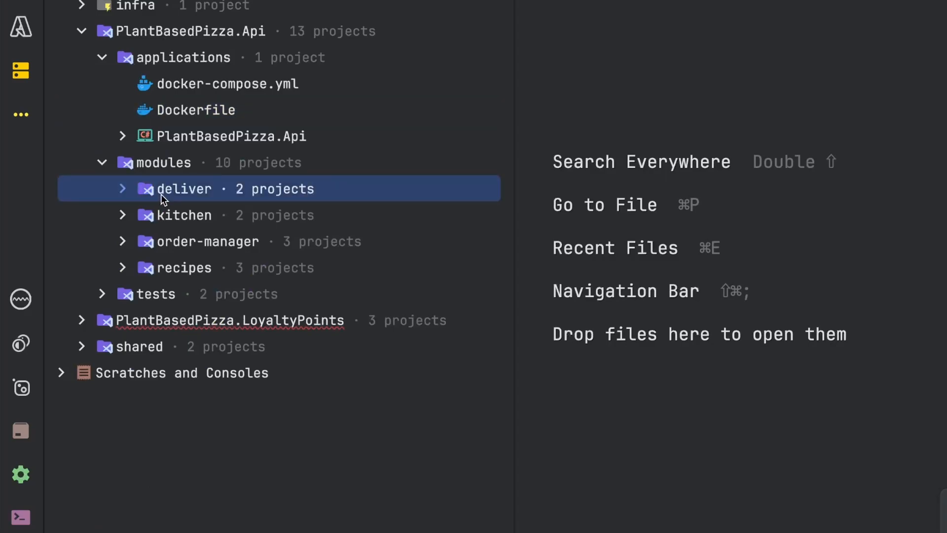
pyautogui.click(185, 215)
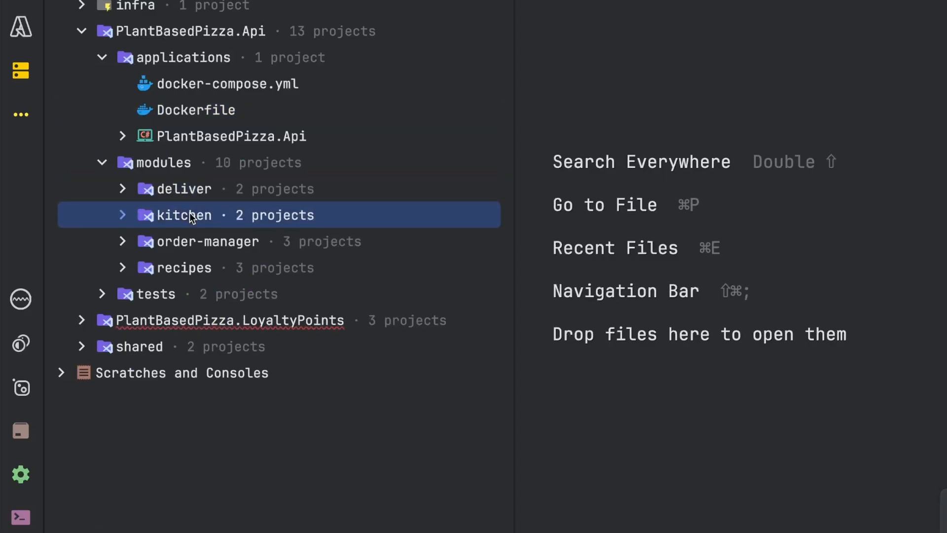
pyautogui.click(193, 268)
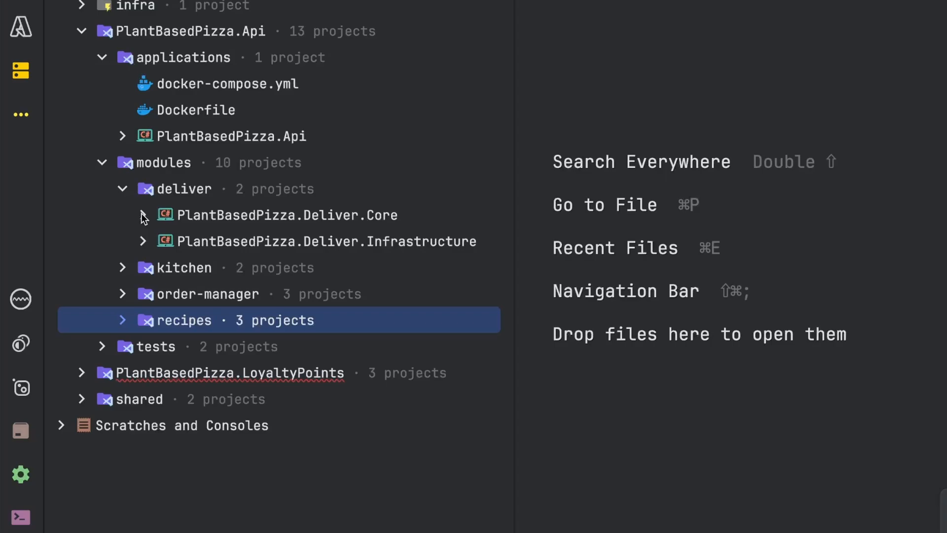
pyautogui.click(144, 215)
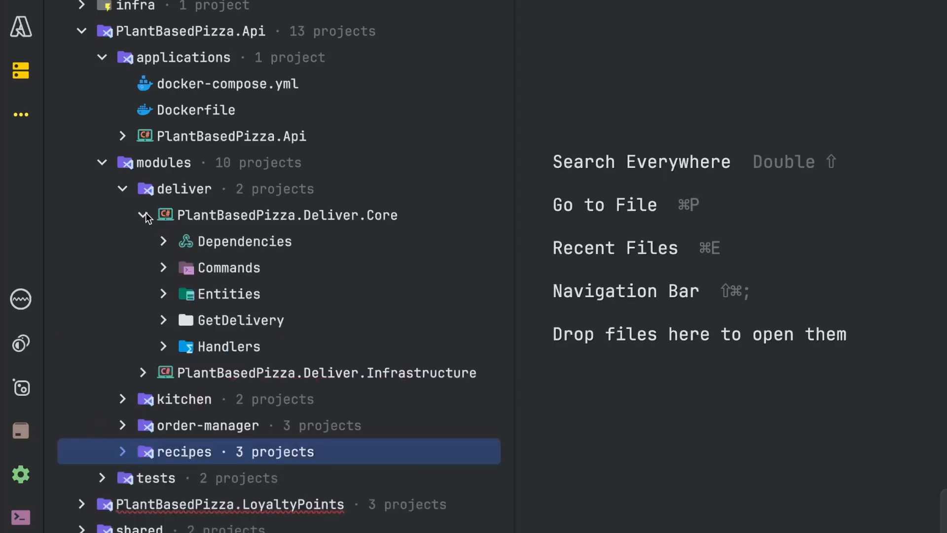
pyautogui.click(143, 215)
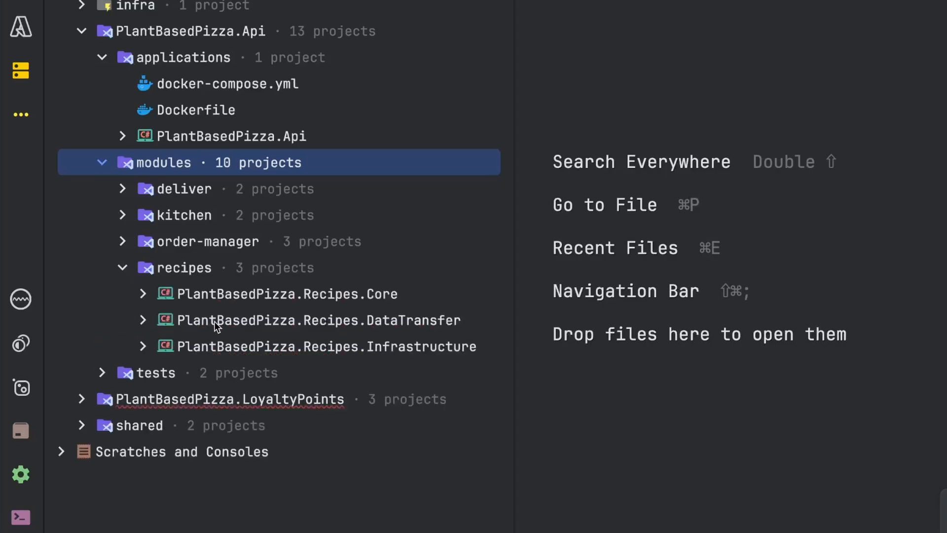
# Expand PlantBasedPizza.Recipes.DataTransfer to reveal RecipeDataTransferService.cs and its files
pyautogui.click(318, 319)
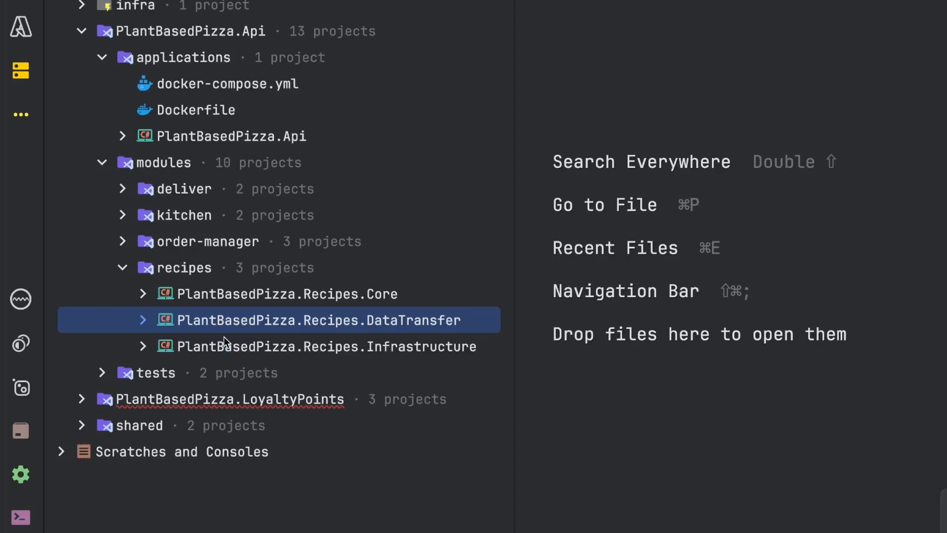
pyautogui.click(143, 319)
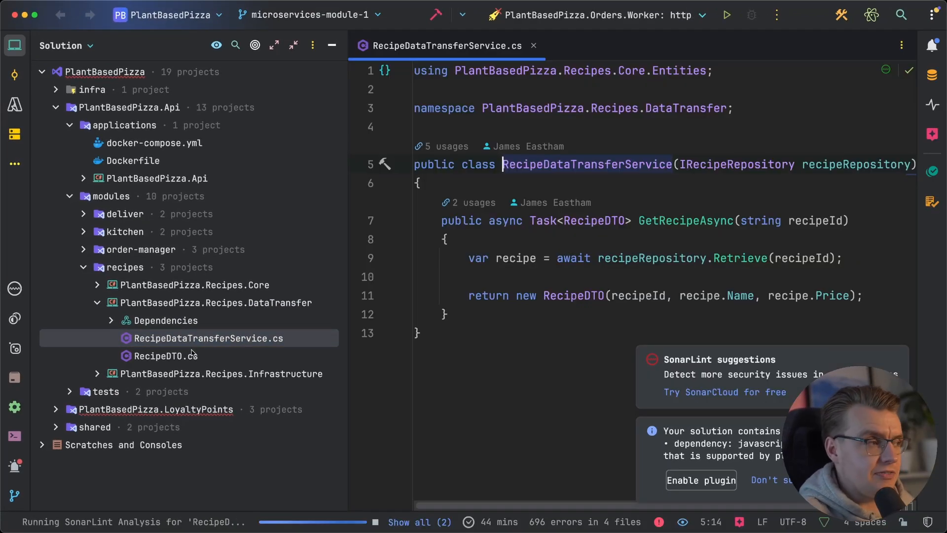
# Open RecipeDTO.cs from the Recipes.DataTransfer project
pyautogui.doubleClick(165, 356)
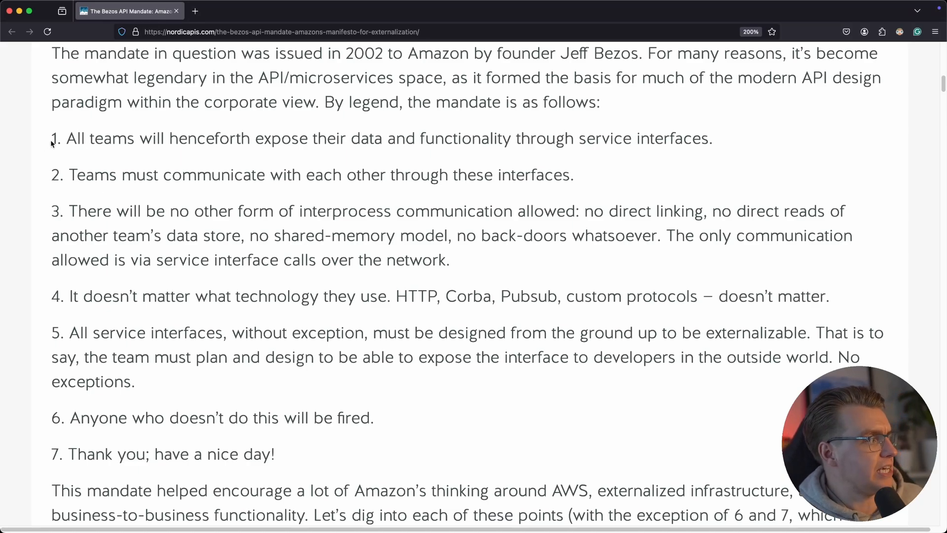
# Highlight the first numbered rule of the Bezos API mandate in the Nordic APIs article
pyautogui.moveTo(51, 138); pyautogui.dragTo(450, 260)
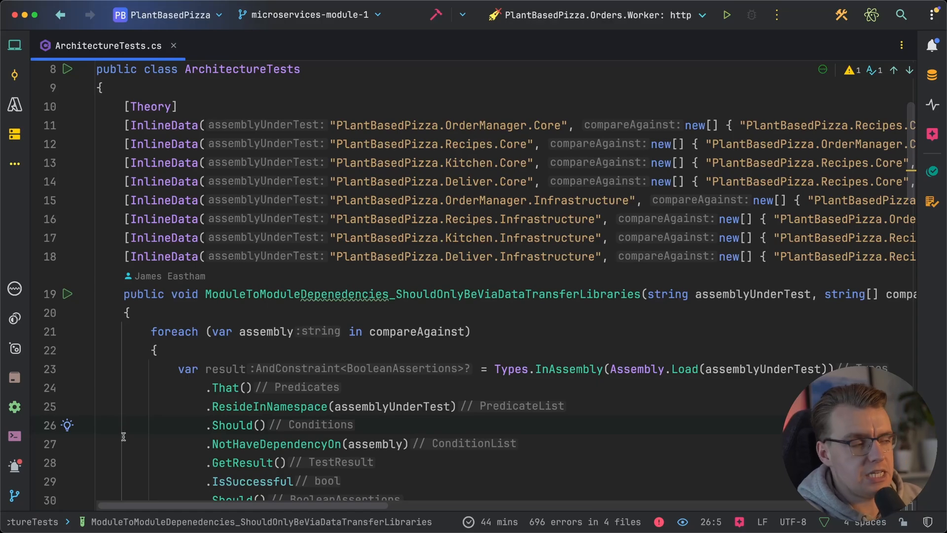
# Read through the module-dependency Theory test and the OrderManagerService Fact test in ArchitectureTests.cs
pyautogui.scroll(-3)
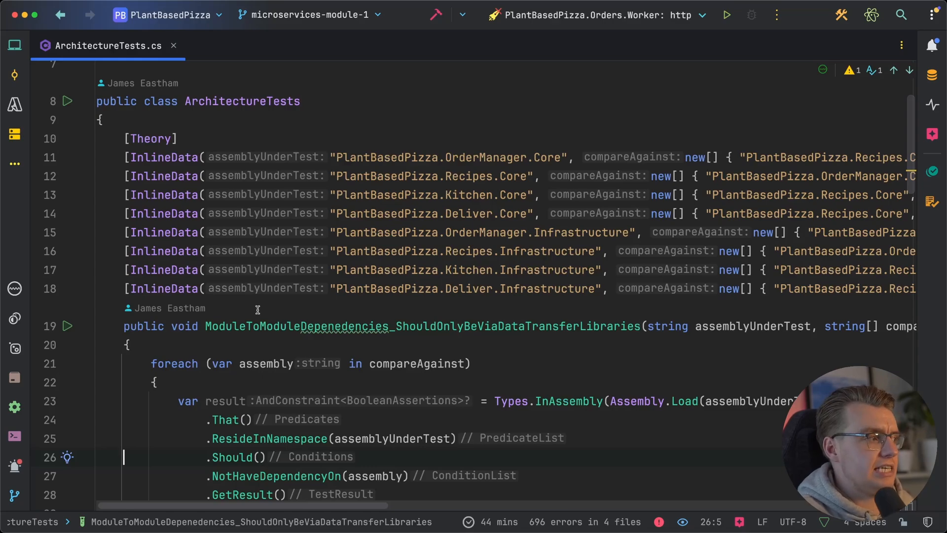
pyautogui.doubleClick(435, 157)
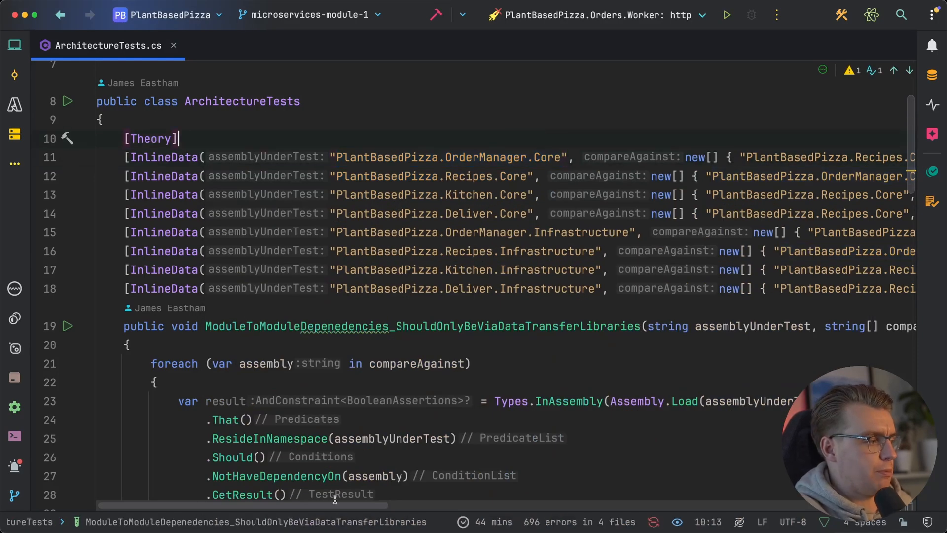
pyautogui.hscroll(3)
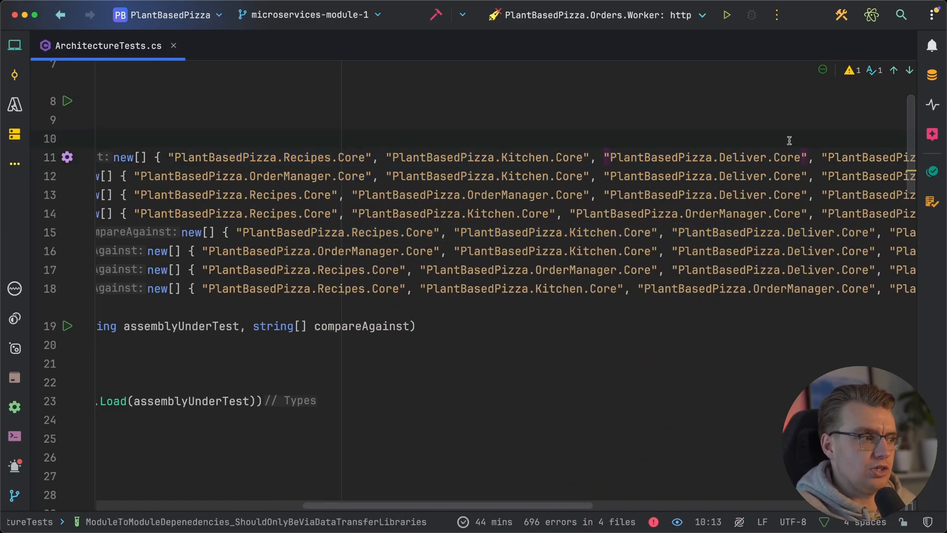
pyautogui.hscroll(3)
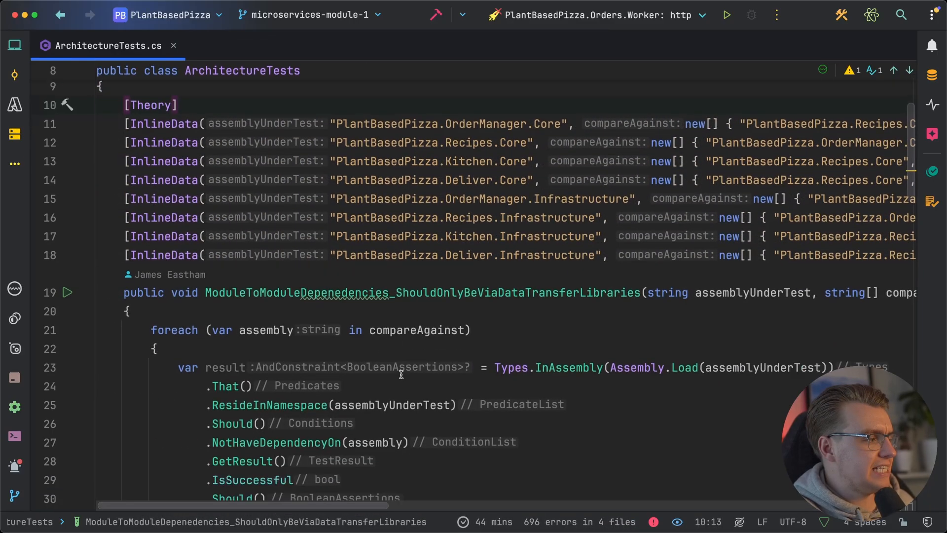
pyautogui.scroll(-3)
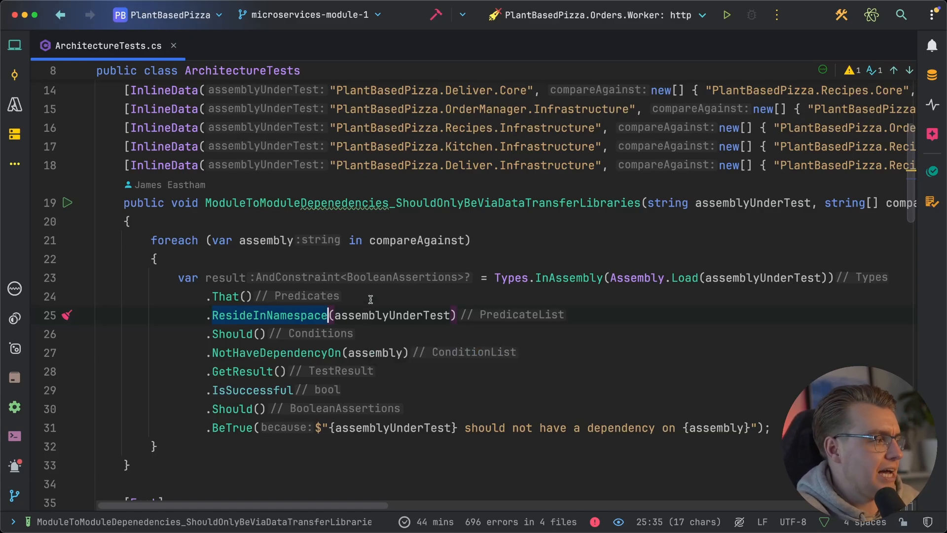
pyautogui.click(376, 353)
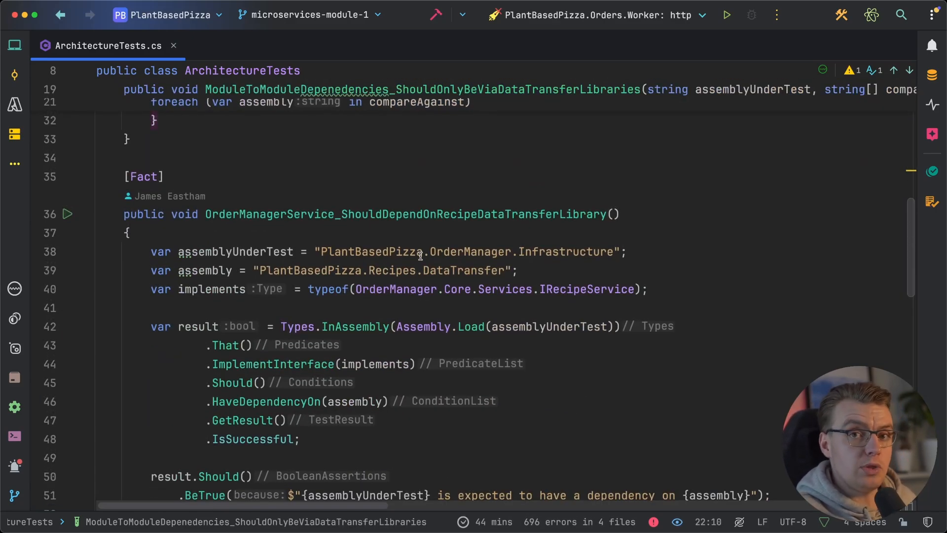
pyautogui.click(285, 153)
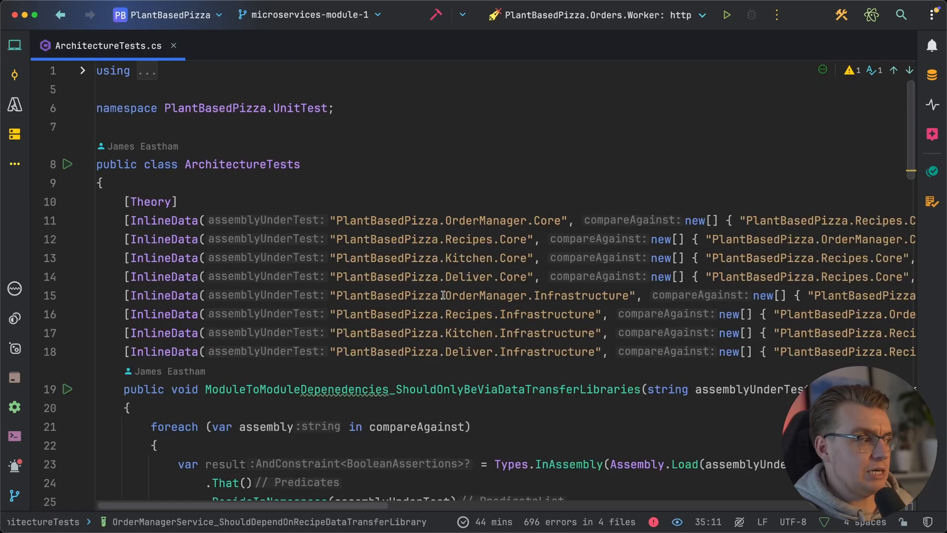
pyautogui.scroll(-3)
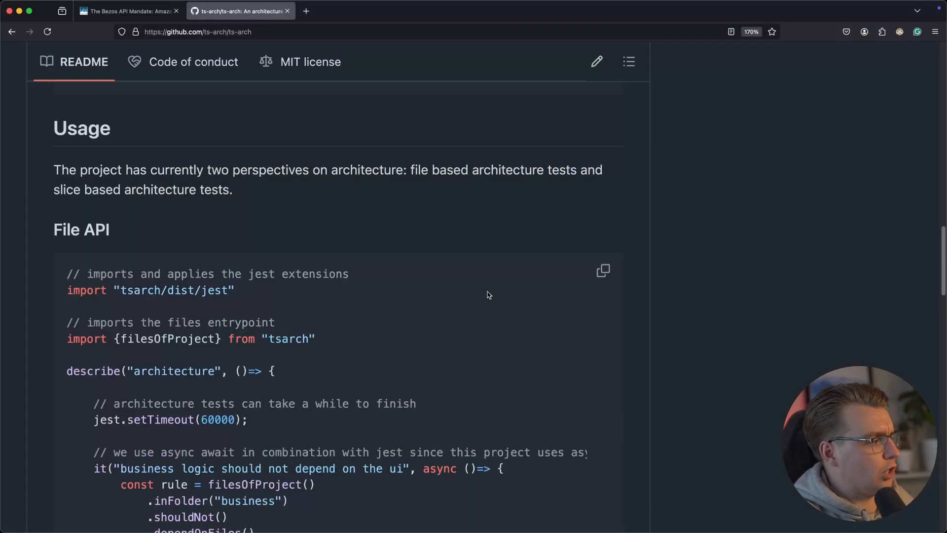
# Scroll to the ts-arch File API example and highlight its business, shouldNot and ui rule parts
pyautogui.scroll(-3)
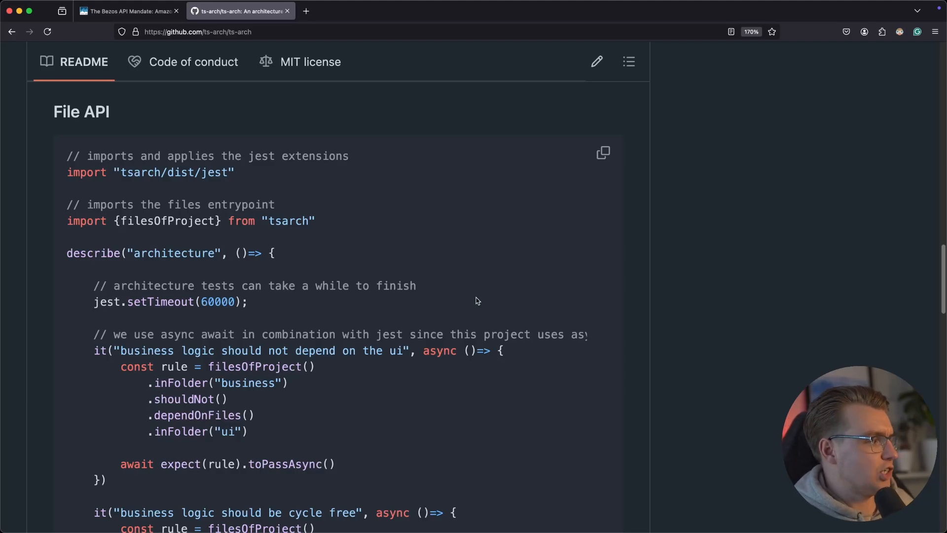
pyautogui.scroll(-3)
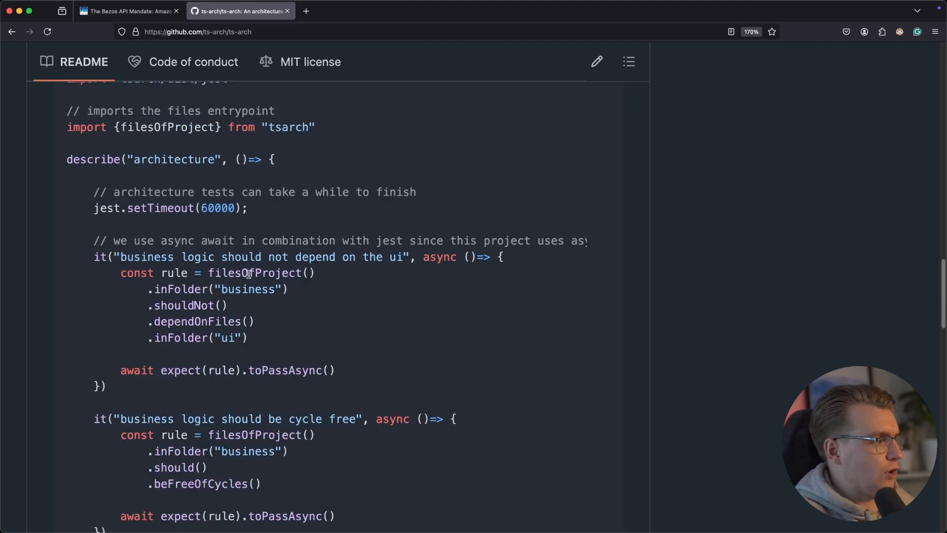
pyautogui.doubleClick(247, 290)
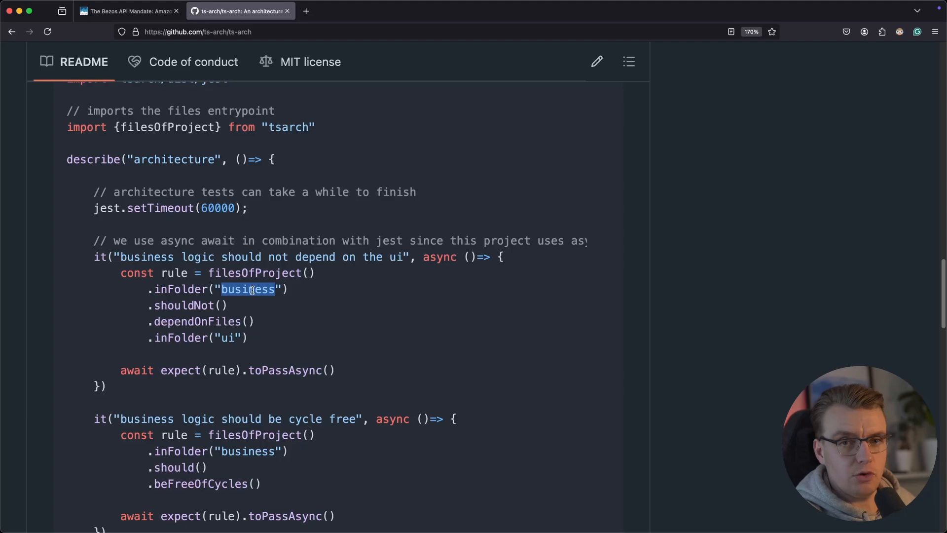
pyautogui.doubleClick(181, 305)
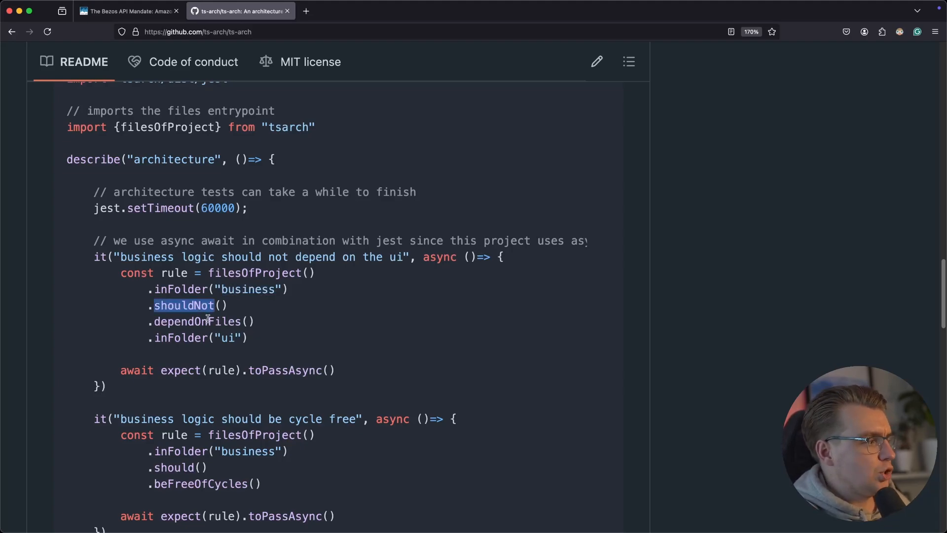
pyautogui.doubleClick(227, 337)
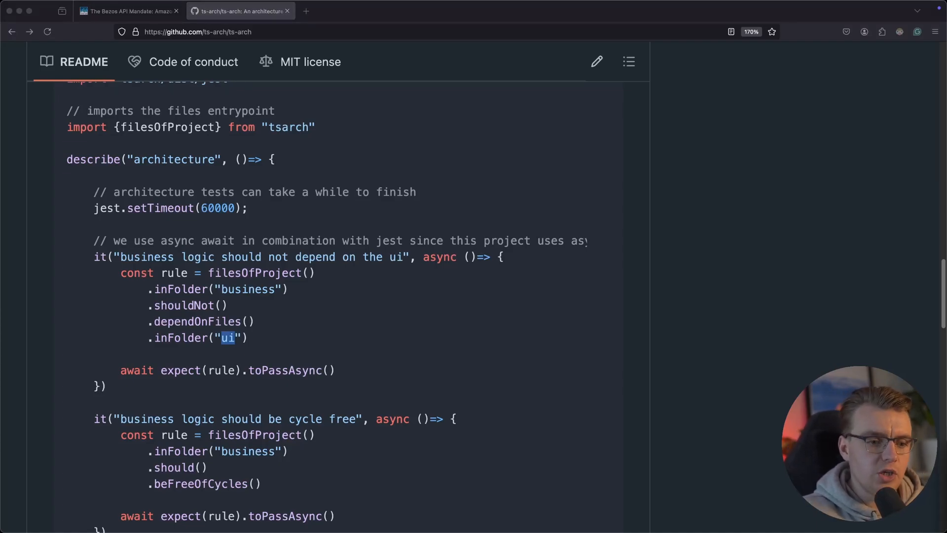
pyautogui.click(350, 11)
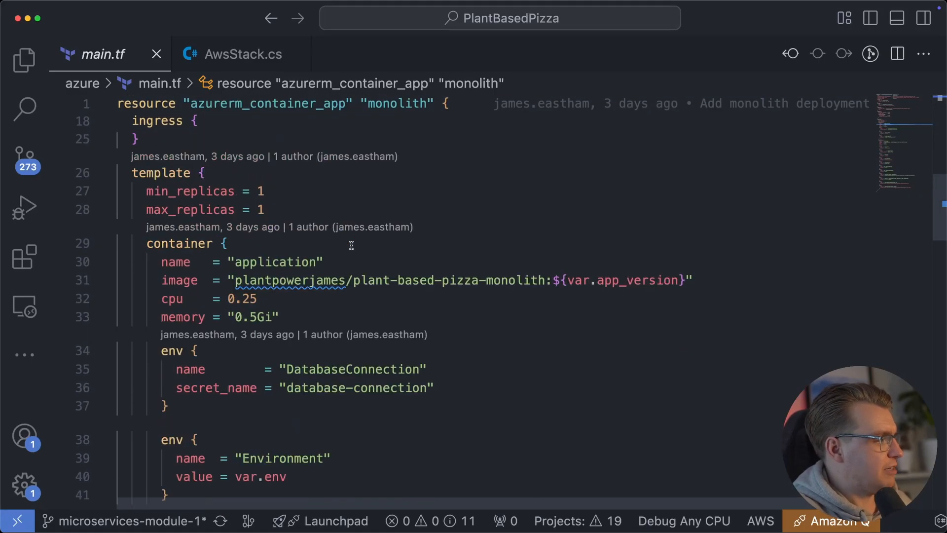
pyautogui.moveTo(182, 317)
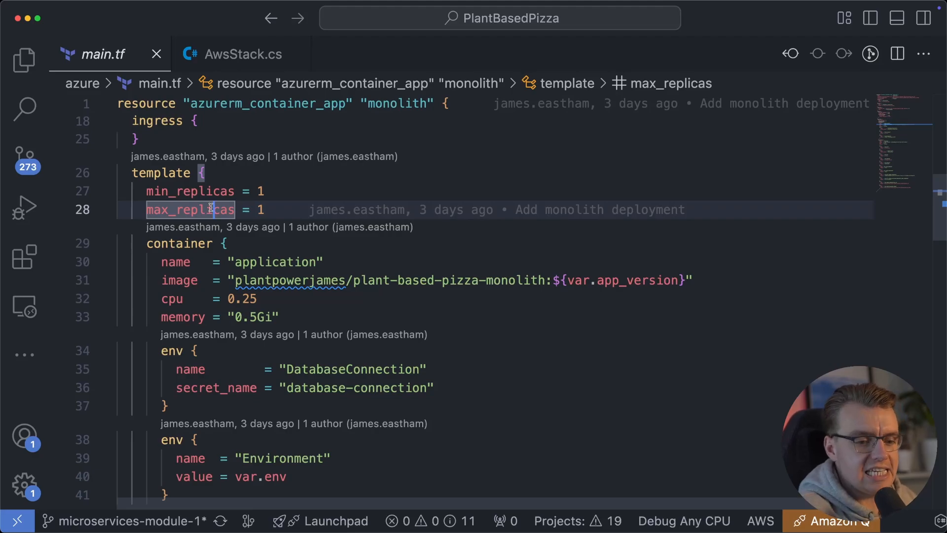
# Switch to AwsStack.cs and scroll to the ApplicationLoadBalancedFargateService definition
pyautogui.click(242, 53)
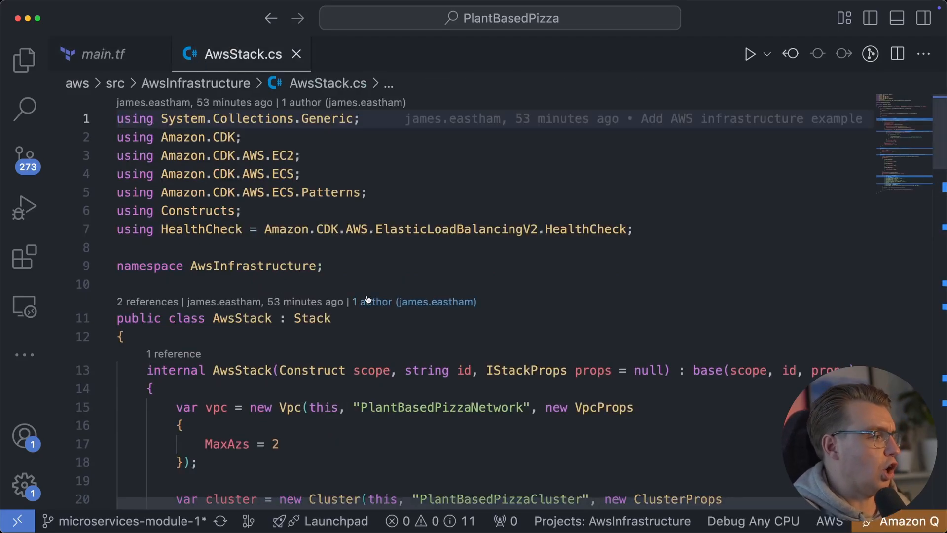
pyautogui.scroll(-3)
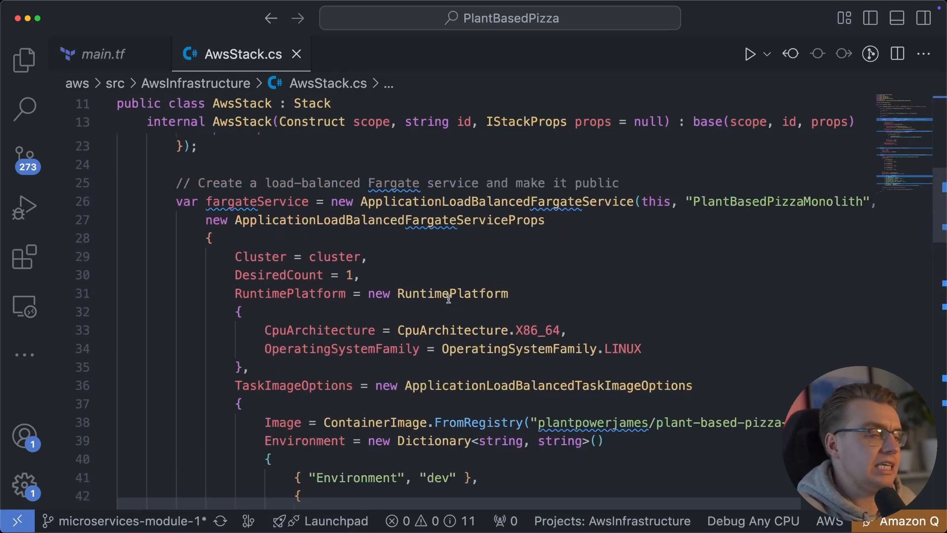